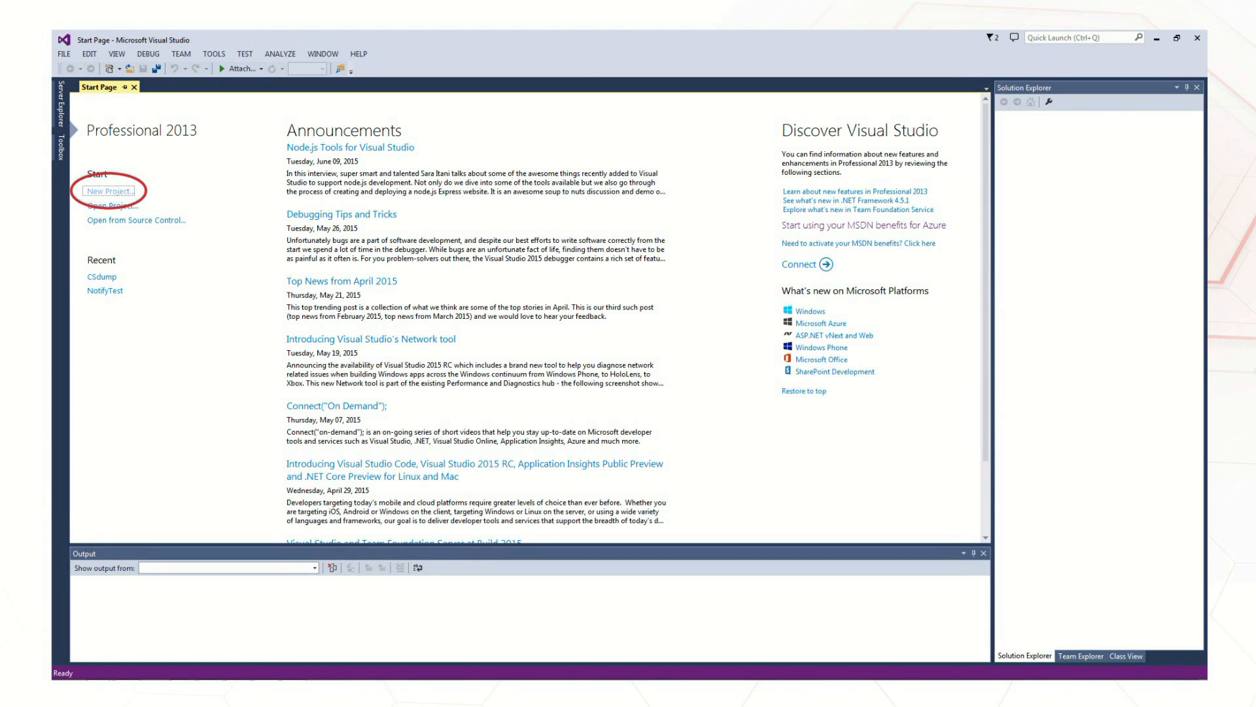
- Create a Visual C# Console Application named VideoCSSetup targeting .NET Framework 4.5.1
{"action": "left_click", "coordinate": [111, 191]}
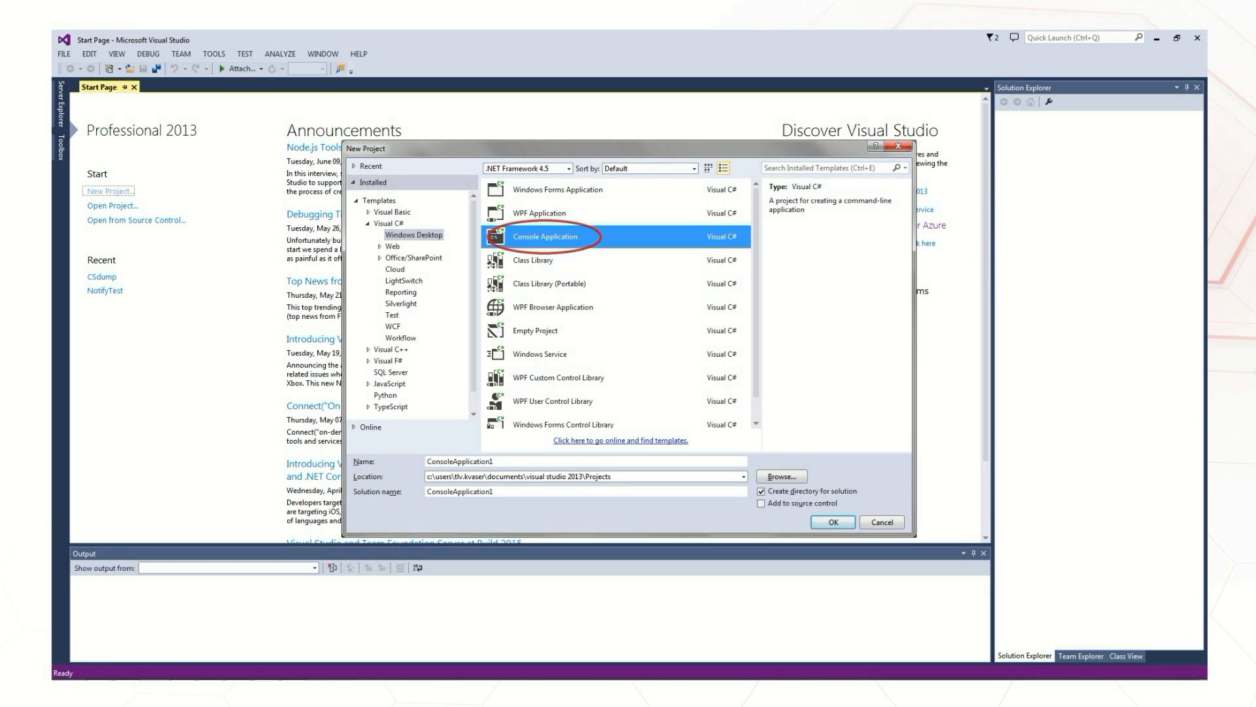
{"action": "left_click", "coordinate": [569, 168]}
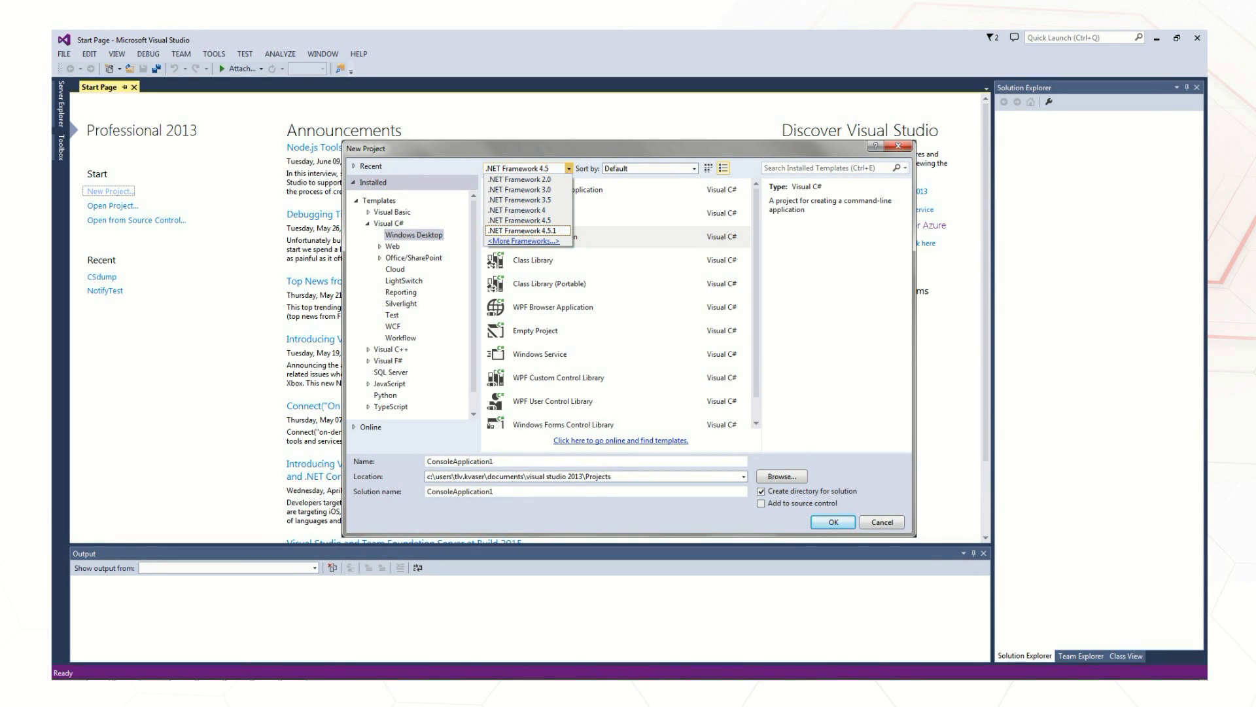
{"action": "left_click", "coordinate": [521, 231]}
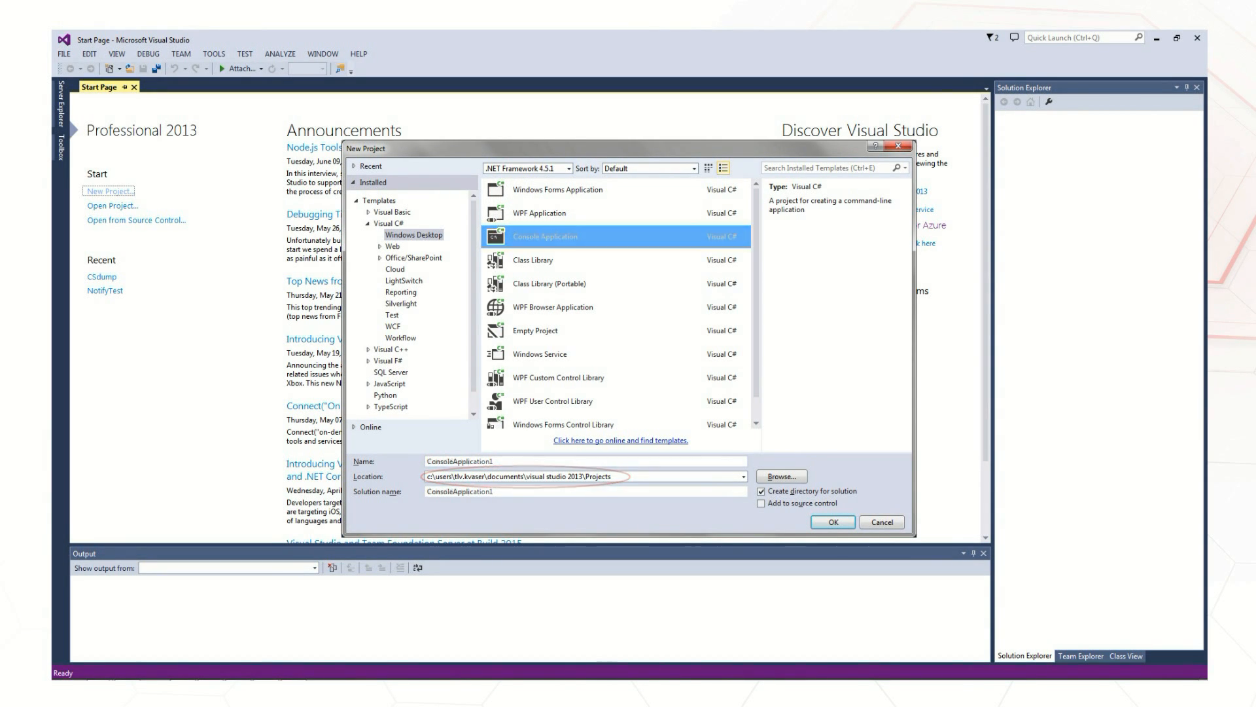
{"action": "type", "text": "VideoCSSetup"}
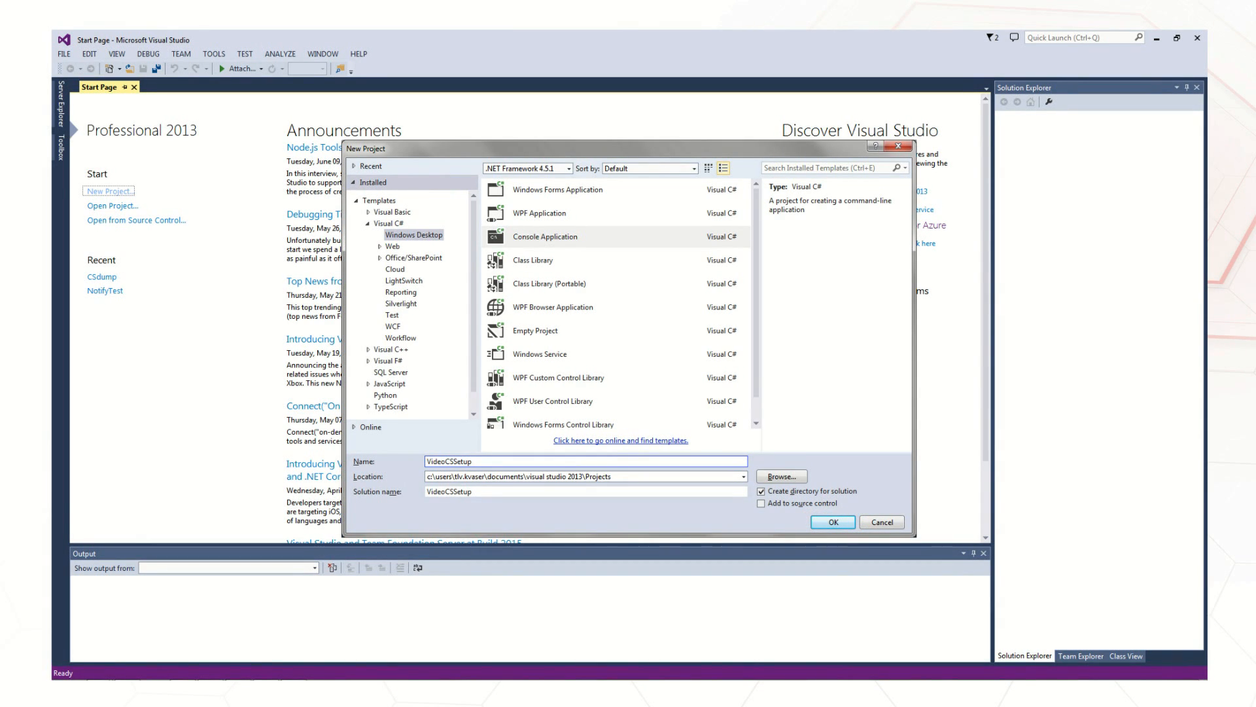
{"action": "left_click", "coordinate": [832, 521]}
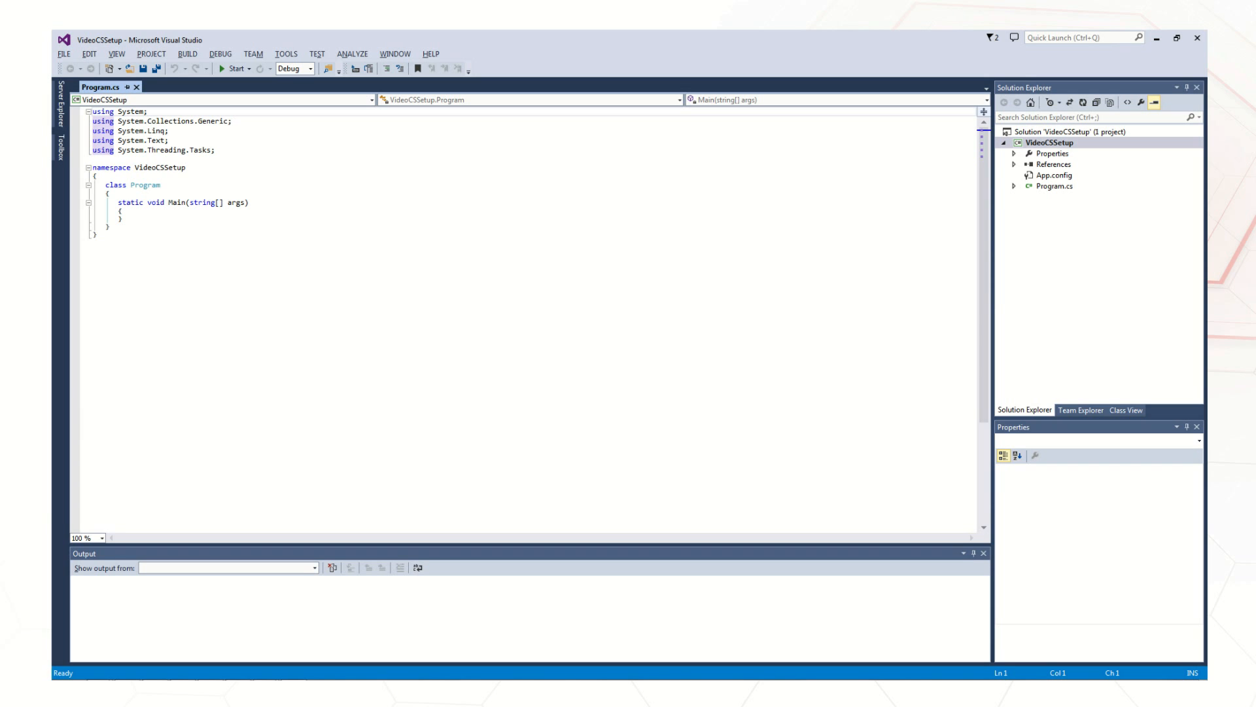
- Show VideoCSSetup's project properties from Solution Explorer and go to its Build settings
{"action": "right_click", "coordinate": [1051, 143]}
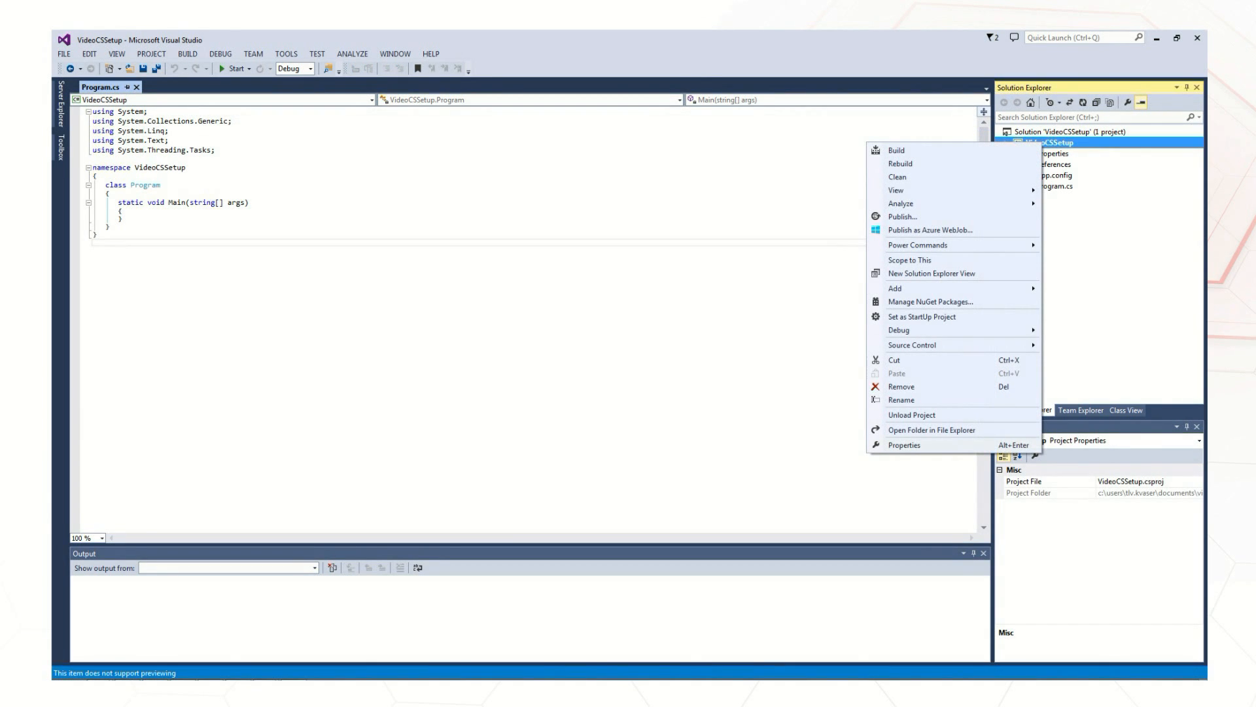
{"action": "left_click", "coordinate": [903, 445]}
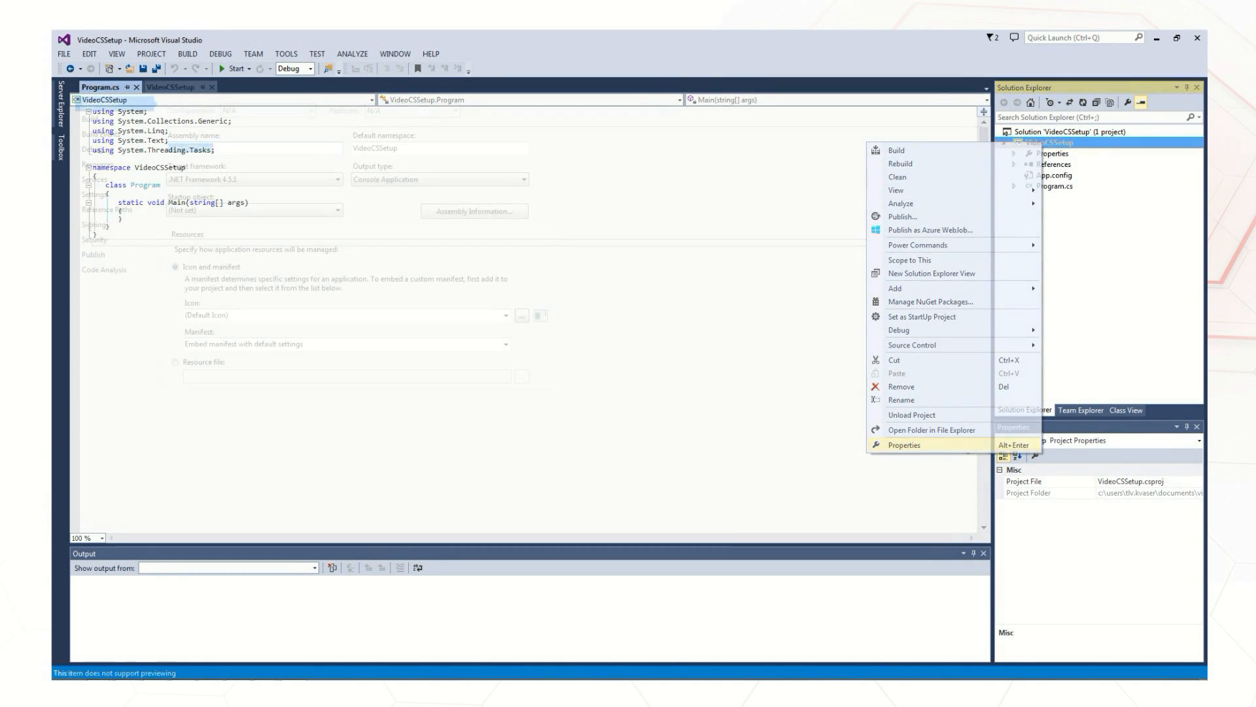
{"action": "left_click", "coordinate": [904, 445]}
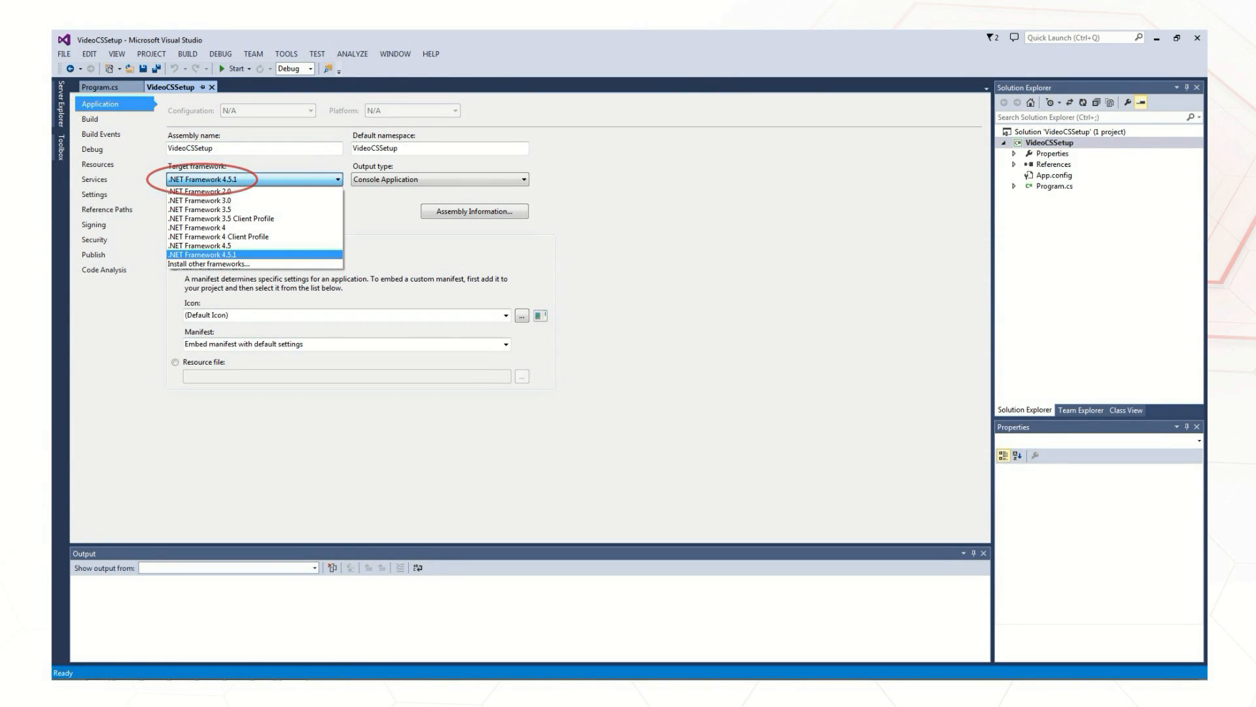
{"action": "left_click", "coordinate": [89, 119]}
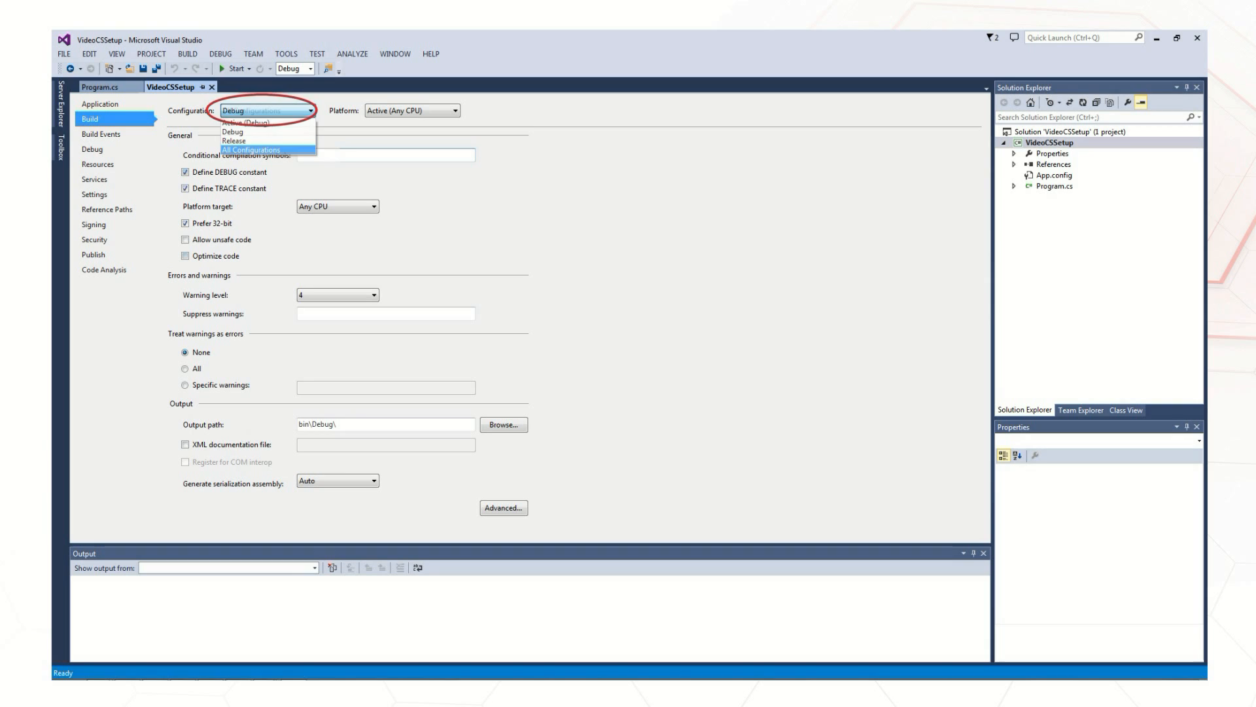
- Set Platform target to x64 for All Configurations and save the project
{"action": "left_click", "coordinate": [250, 150]}
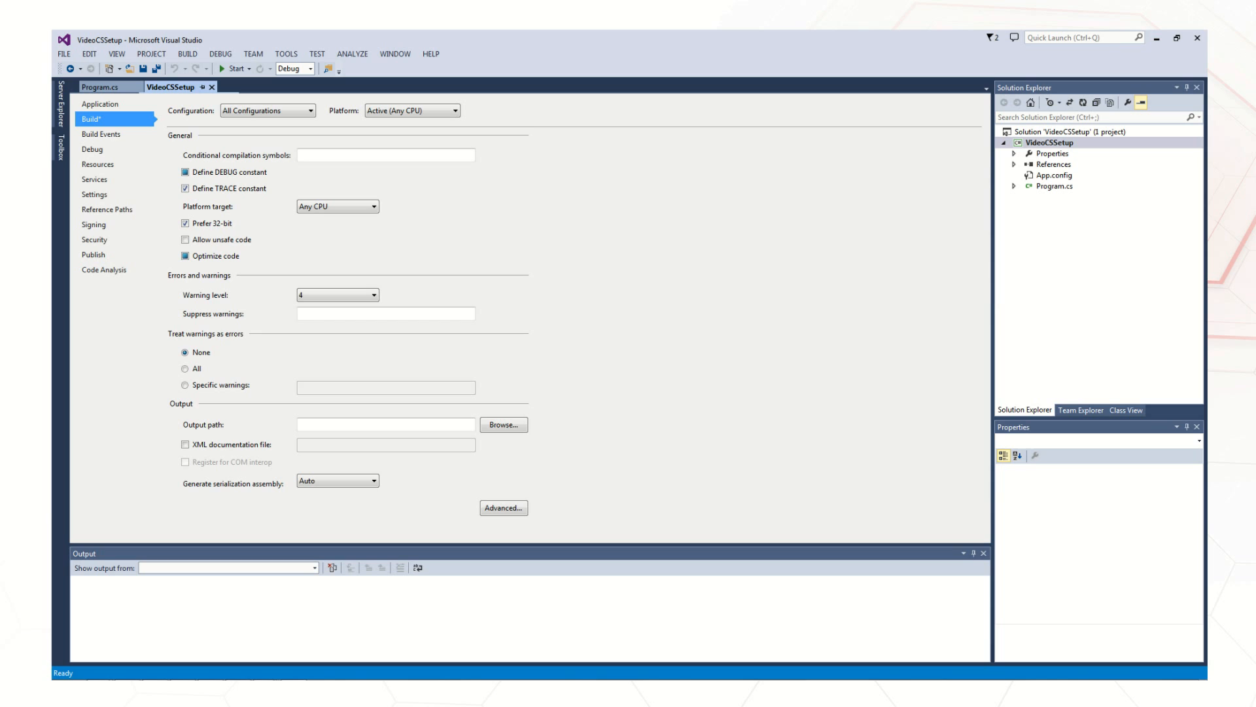
{"action": "left_click", "coordinate": [370, 206]}
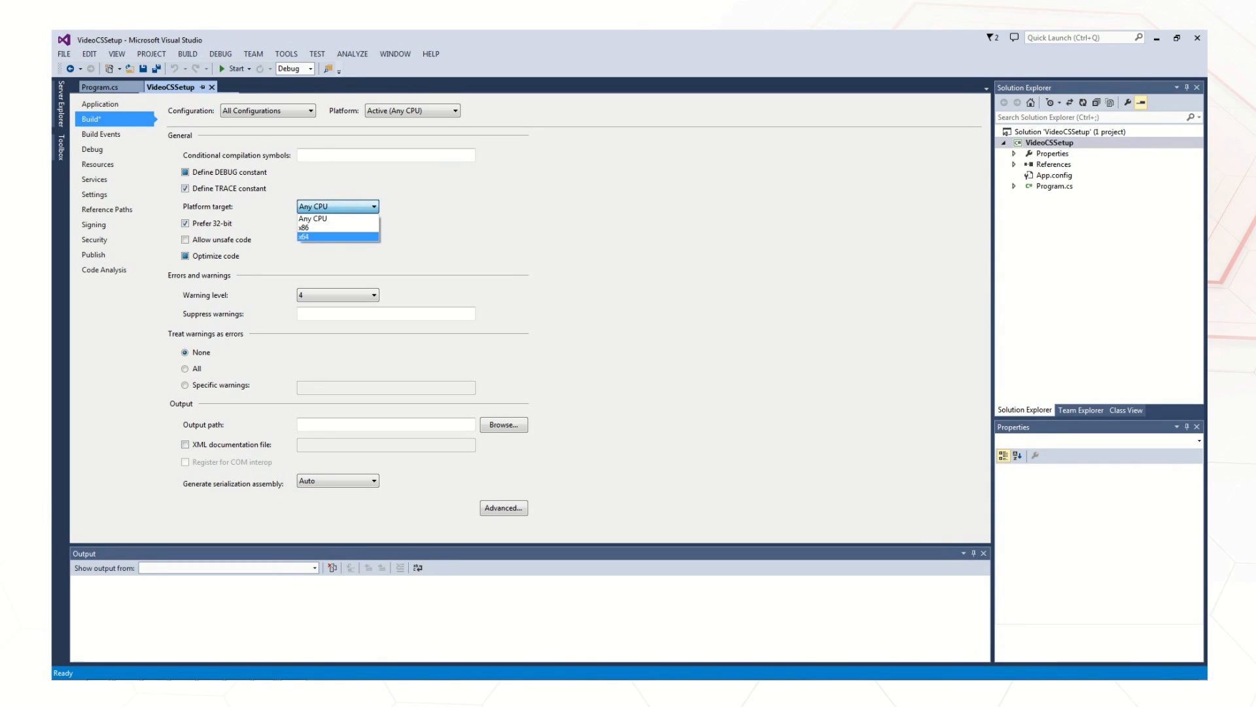
{"action": "left_click", "coordinate": [304, 236]}
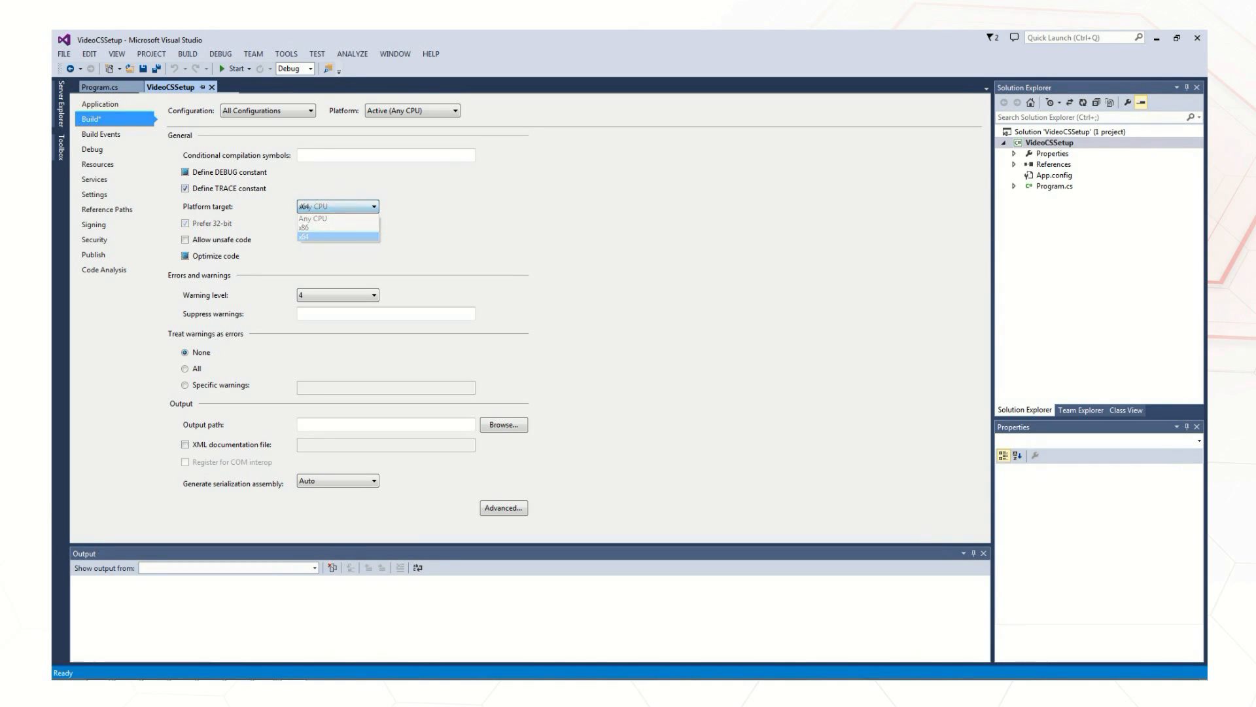
{"action": "left_click", "coordinate": [307, 237]}
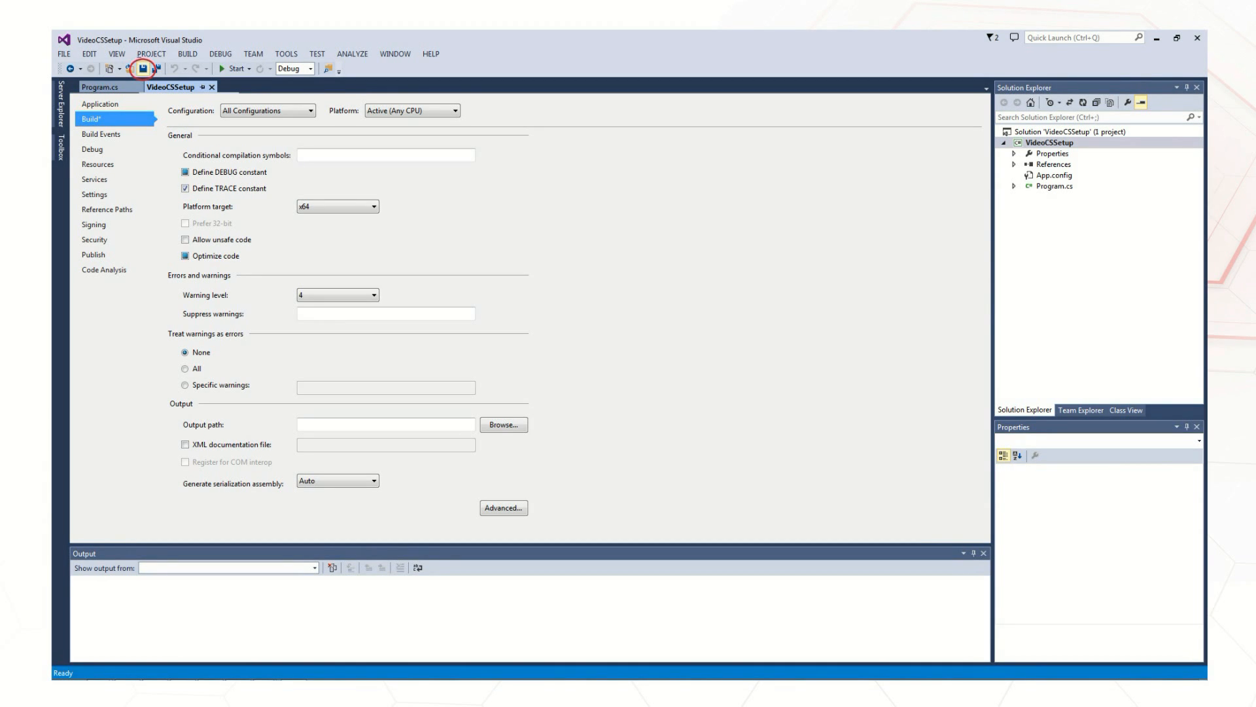
{"action": "right_click", "coordinate": [1052, 163]}
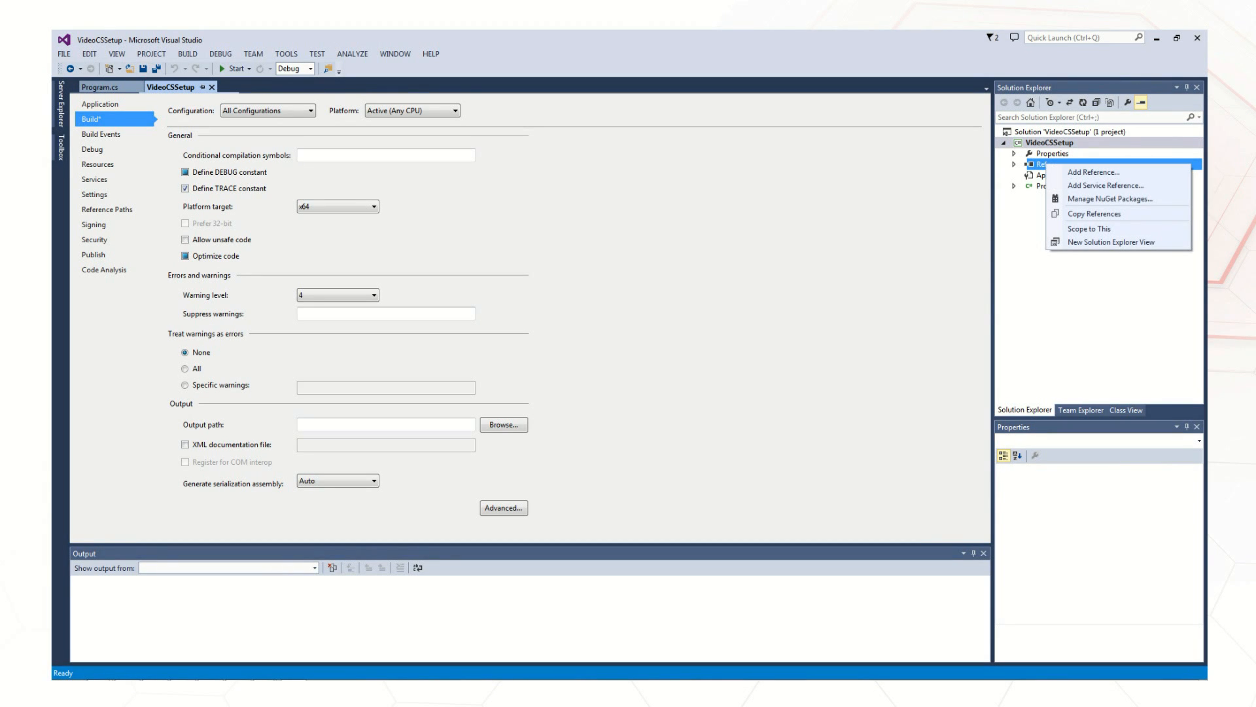
- Add a reference by browsing into the Kvaser Canlib dotnet\x64\fw40 folder
{"action": "left_click", "coordinate": [1091, 172]}
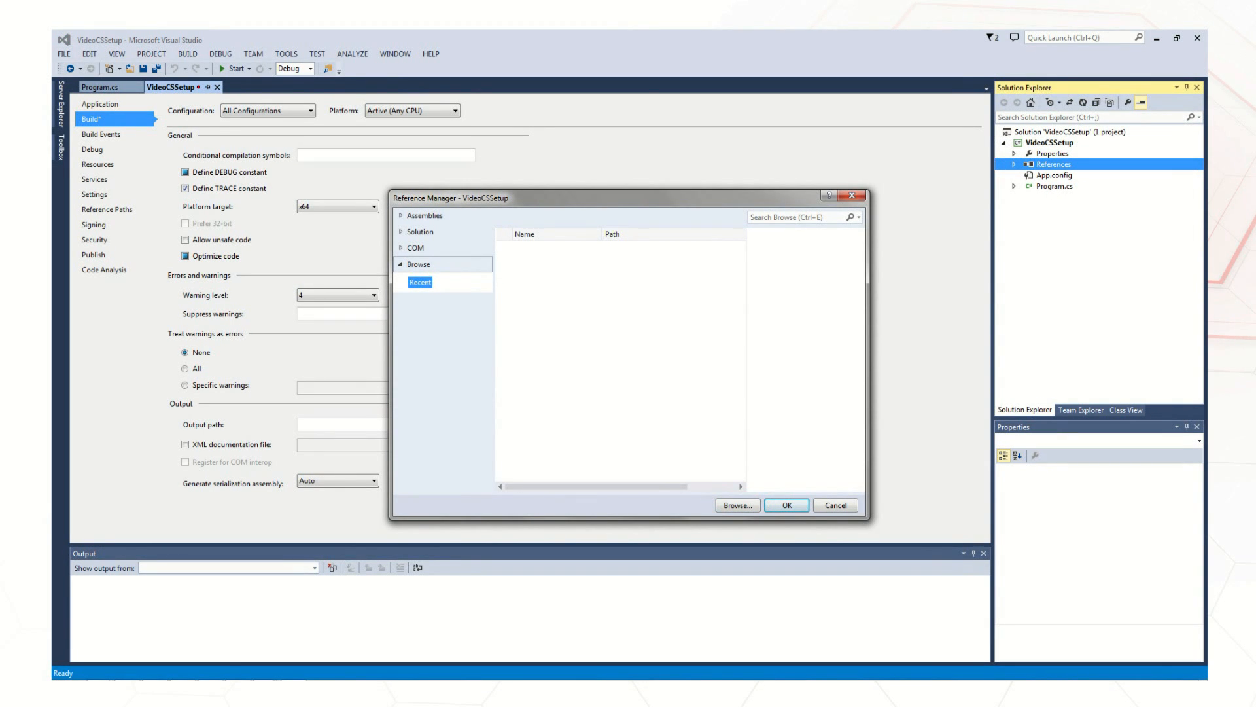
{"action": "left_click", "coordinate": [735, 504]}
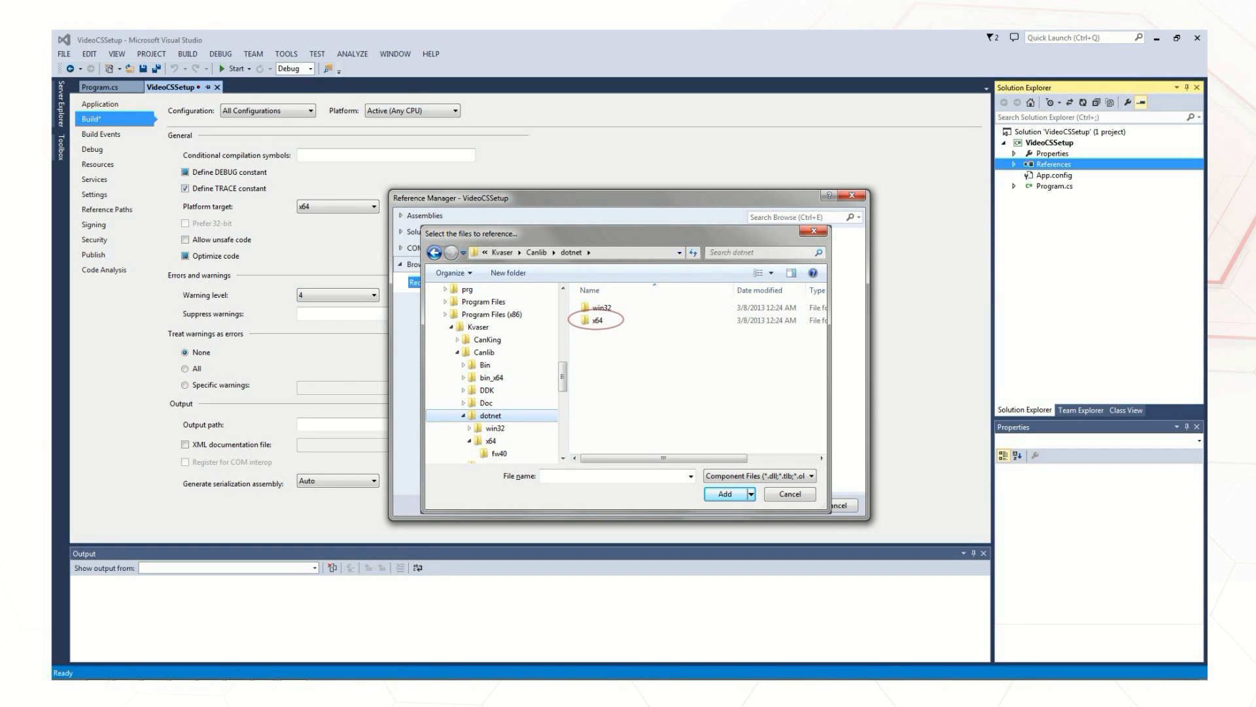
{"action": "double_click", "coordinate": [600, 319]}
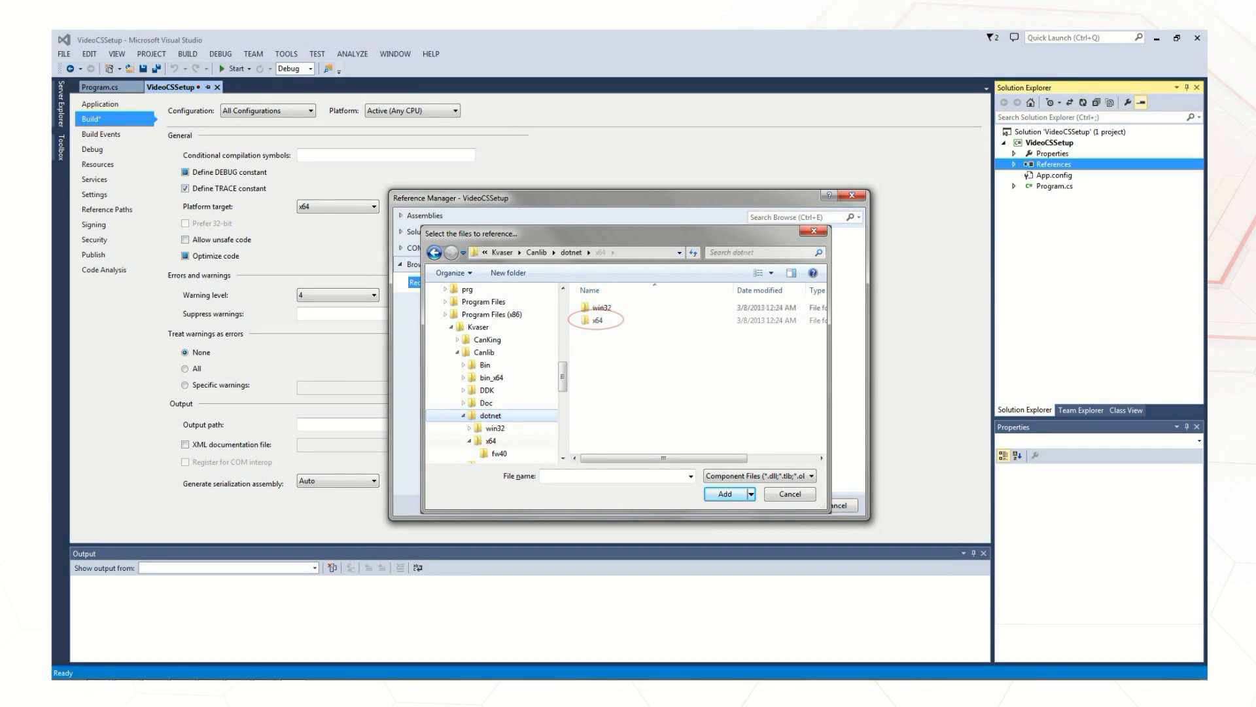
{"action": "double_click", "coordinate": [599, 318]}
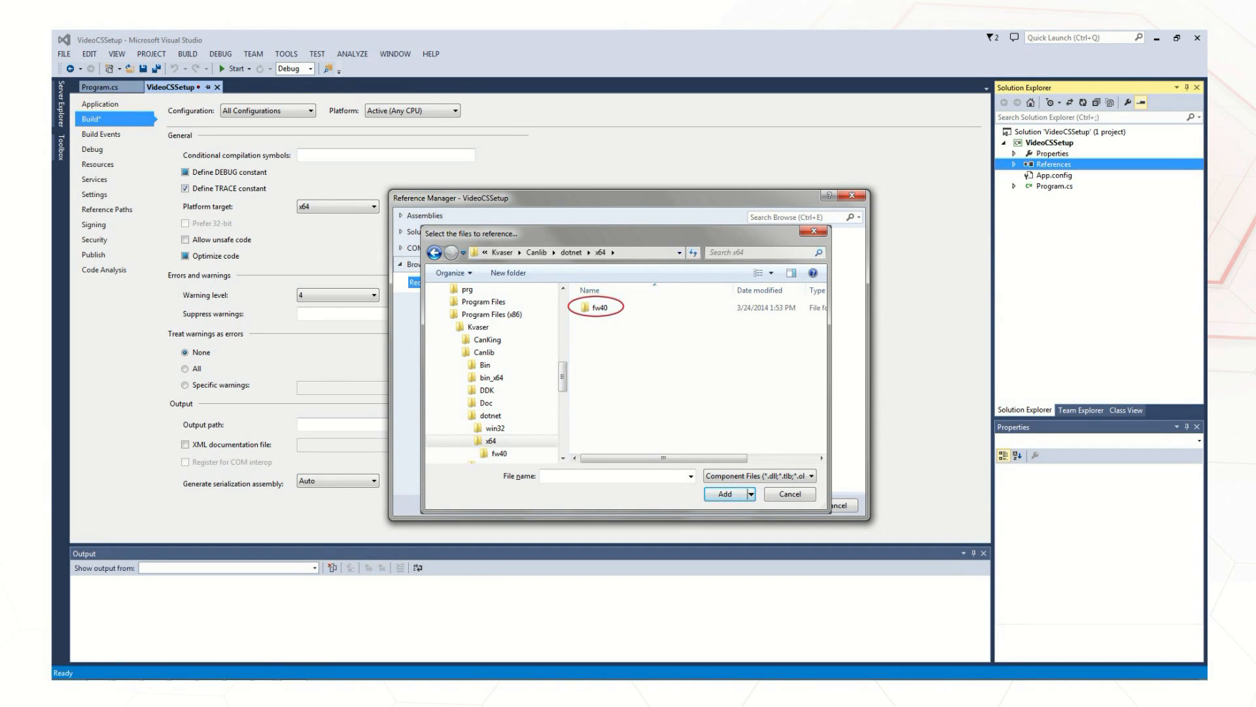
{"action": "double_click", "coordinate": [600, 306]}
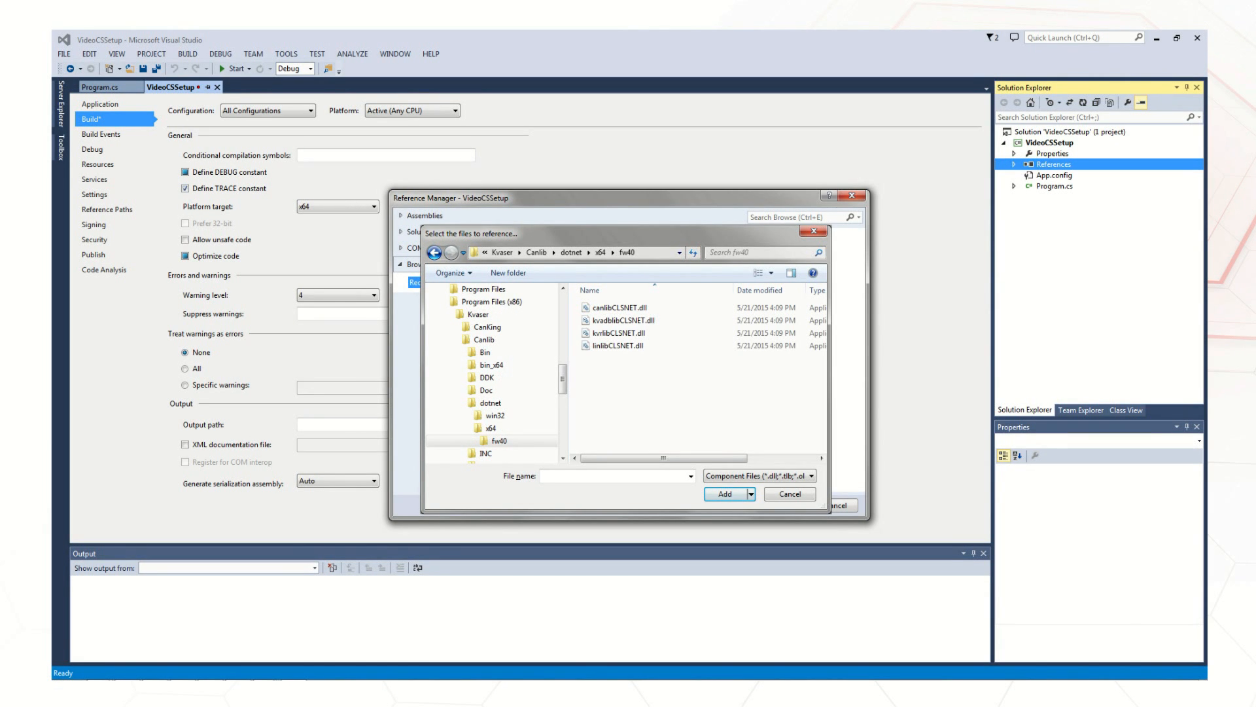
- Select canlibCLSNET.dll and confirm it as a project reference
{"action": "left_click", "coordinate": [724, 493]}
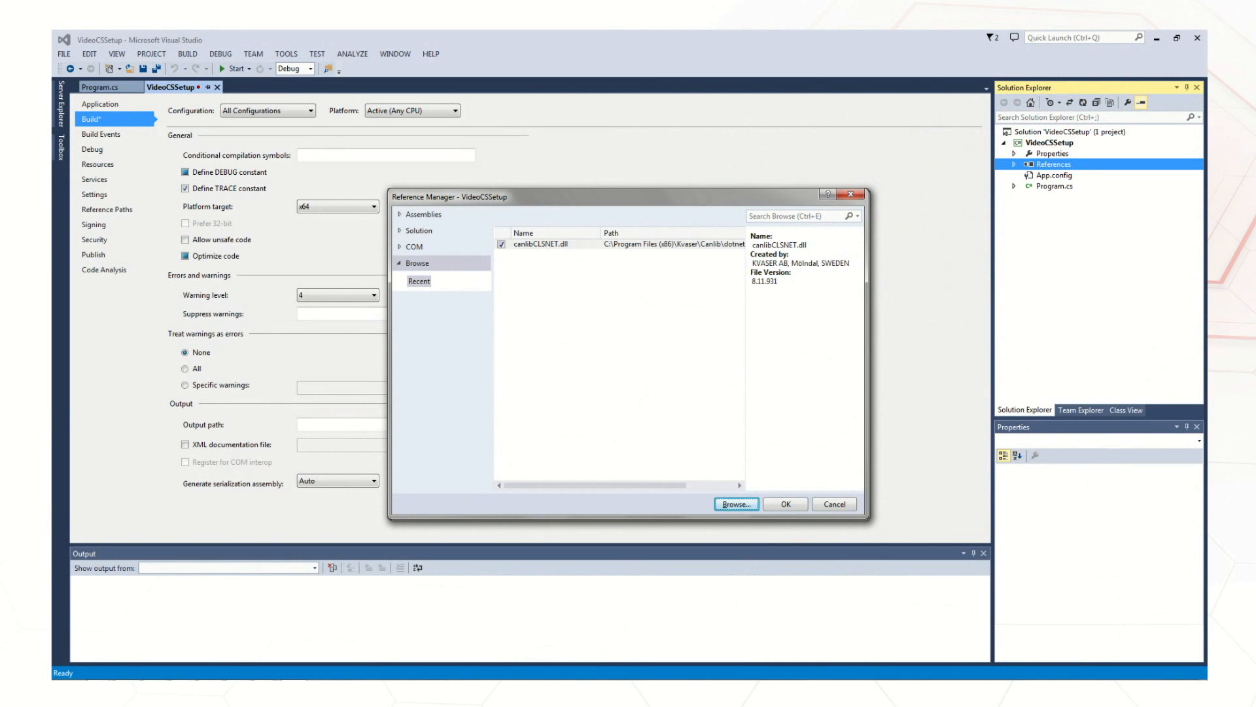
{"action": "left_click", "coordinate": [784, 504]}
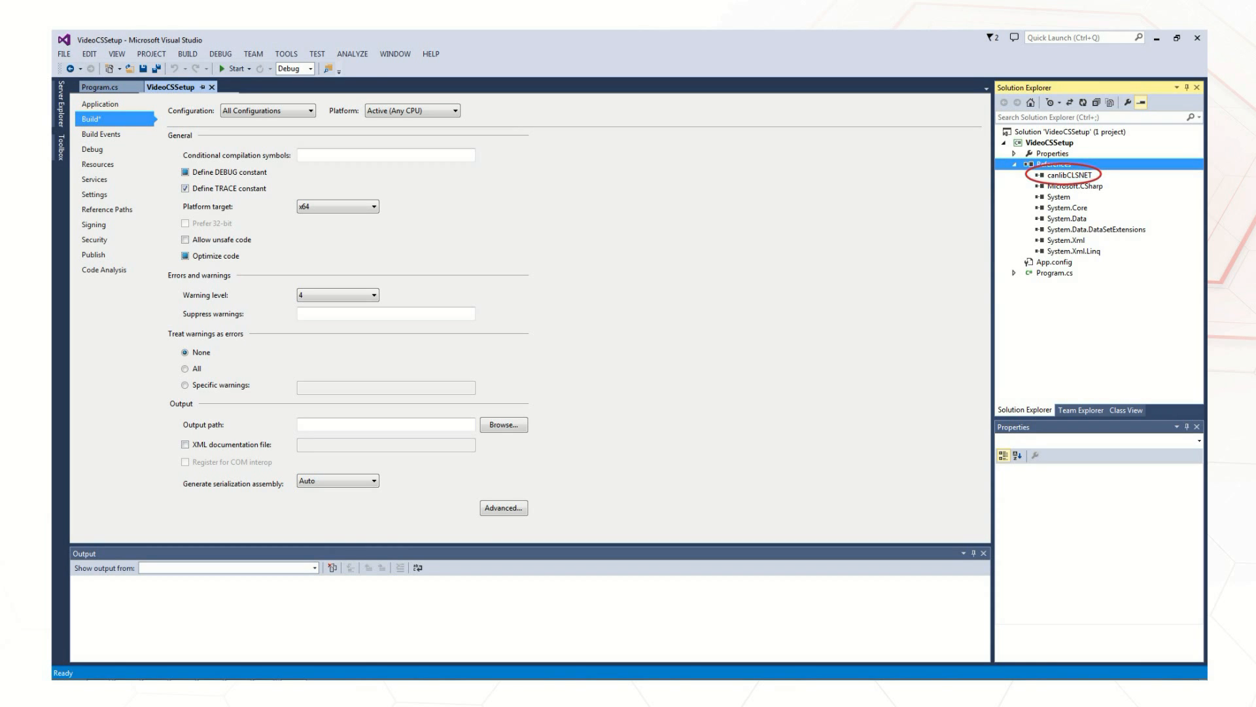
- In Program.cs add using canlibCLSNET, Canlib.canInitializeLibrary(), WriteLine "We are ready to code!" and ReadLine
{"action": "left_click", "coordinate": [103, 87]}
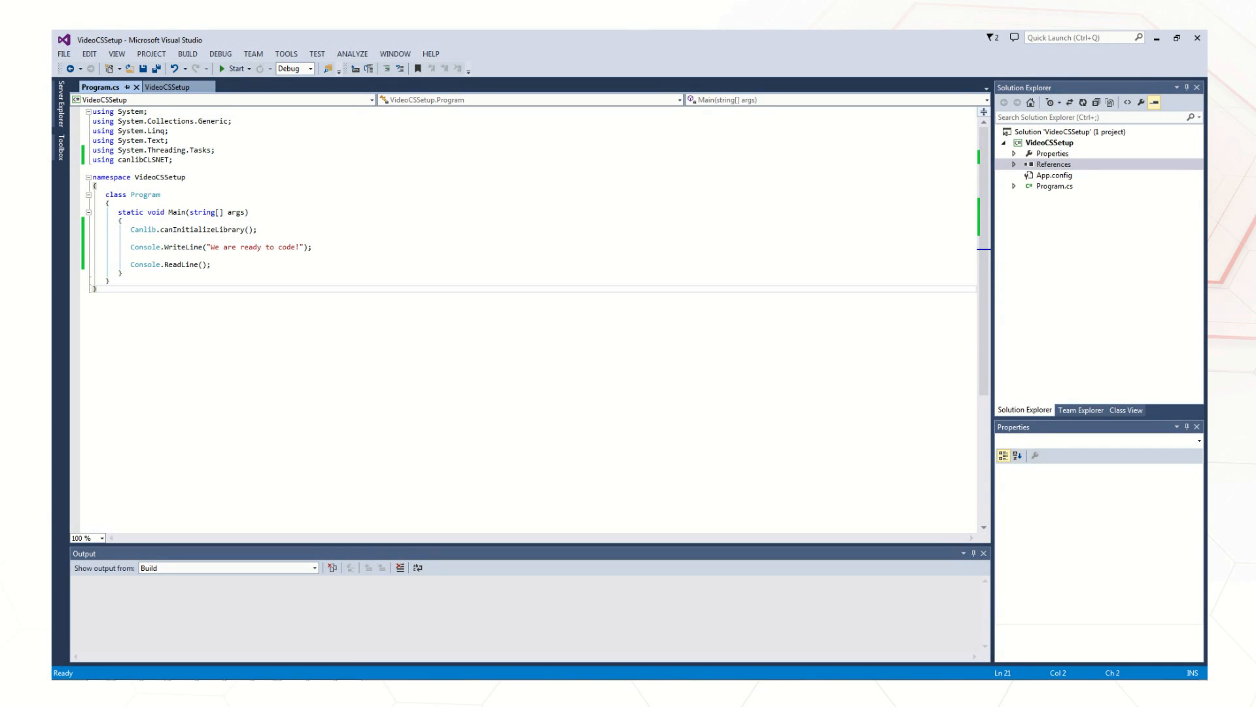
- Rebuild the solution and run it, the console printing "We are ready to code!"
{"action": "left_click", "coordinate": [186, 54]}
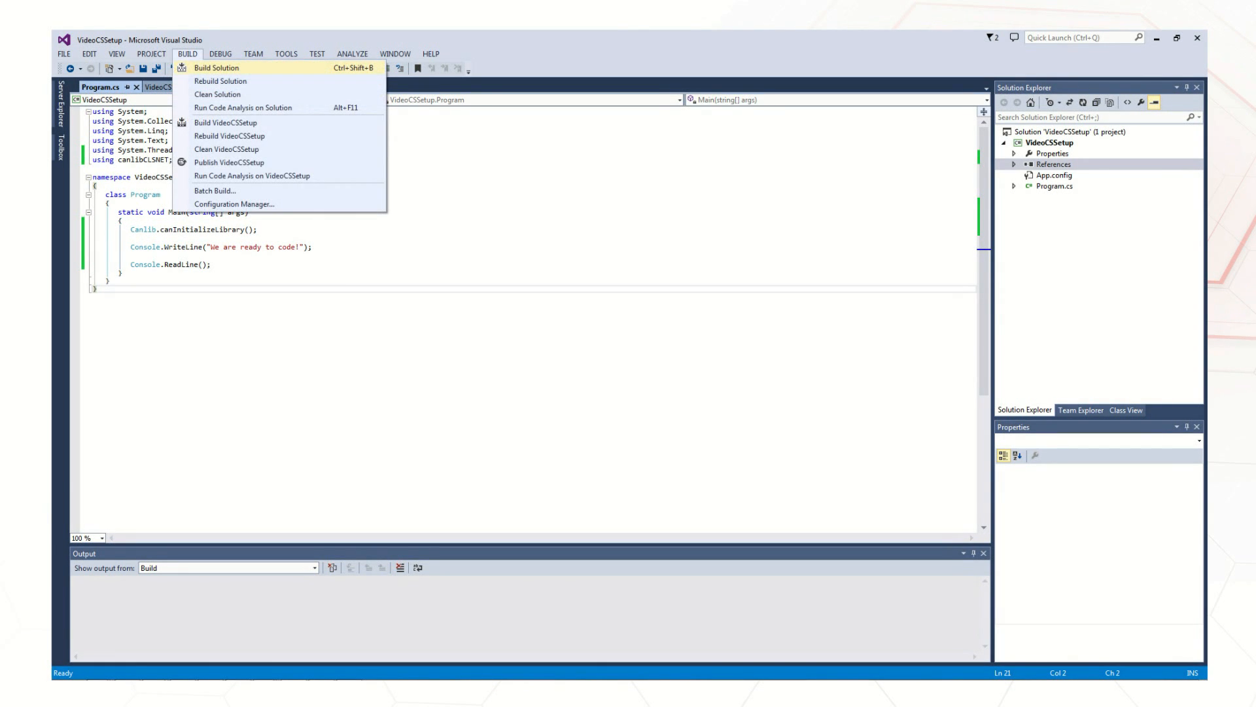
{"action": "left_click", "coordinate": [220, 81]}
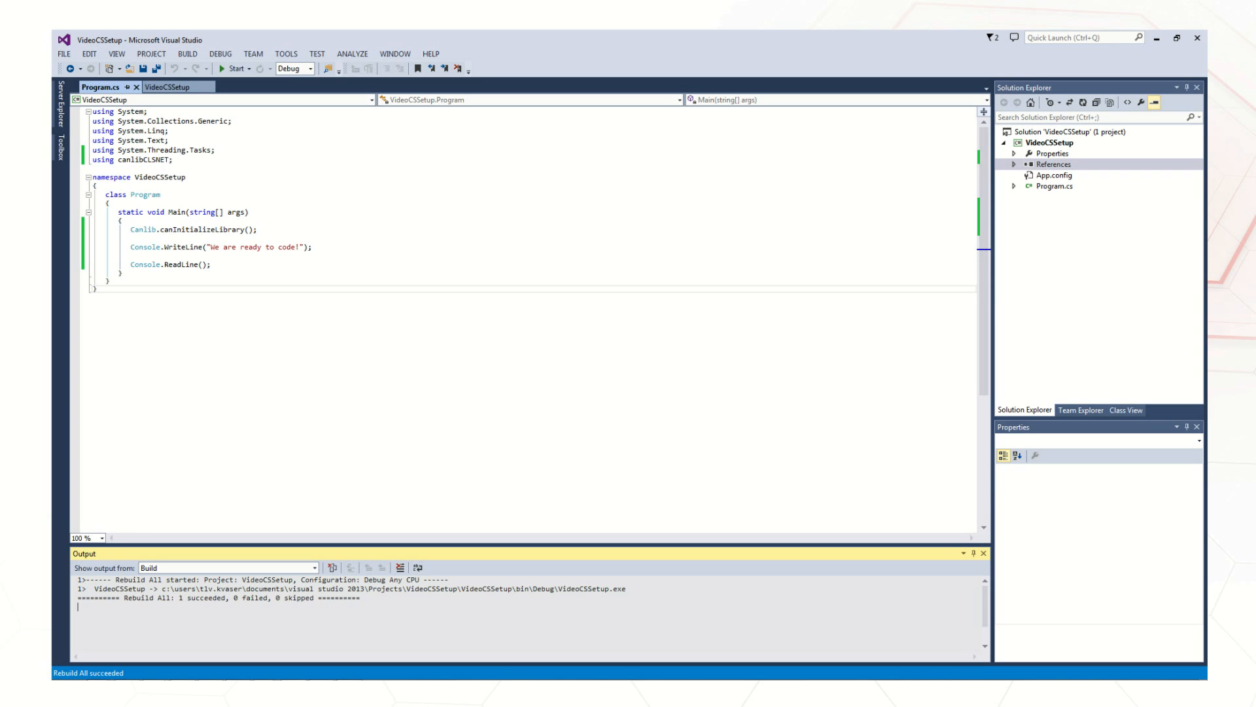
{"action": "left_click", "coordinate": [235, 68]}
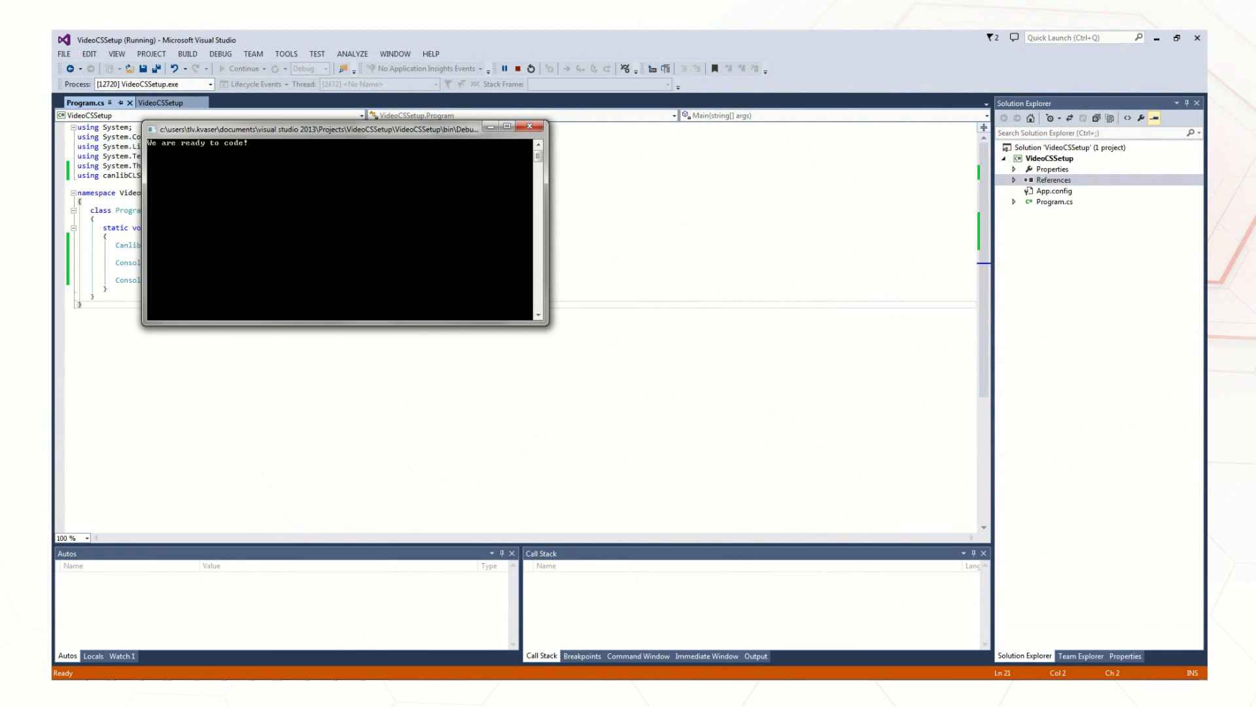